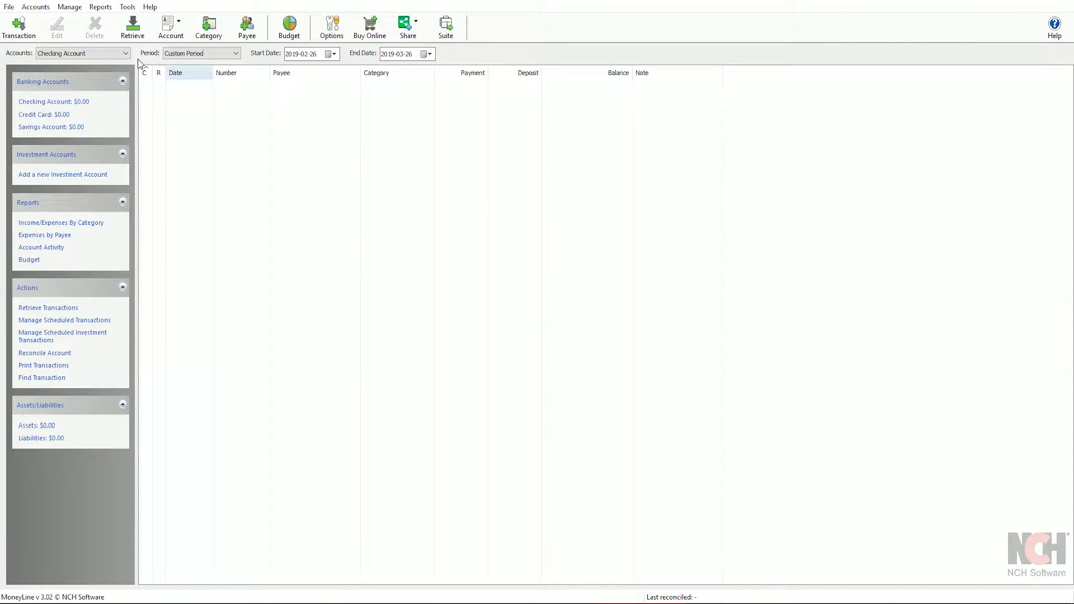
# Step: Open the File menu to reach the OFX/QFX import command
pyautogui.click(9, 6)
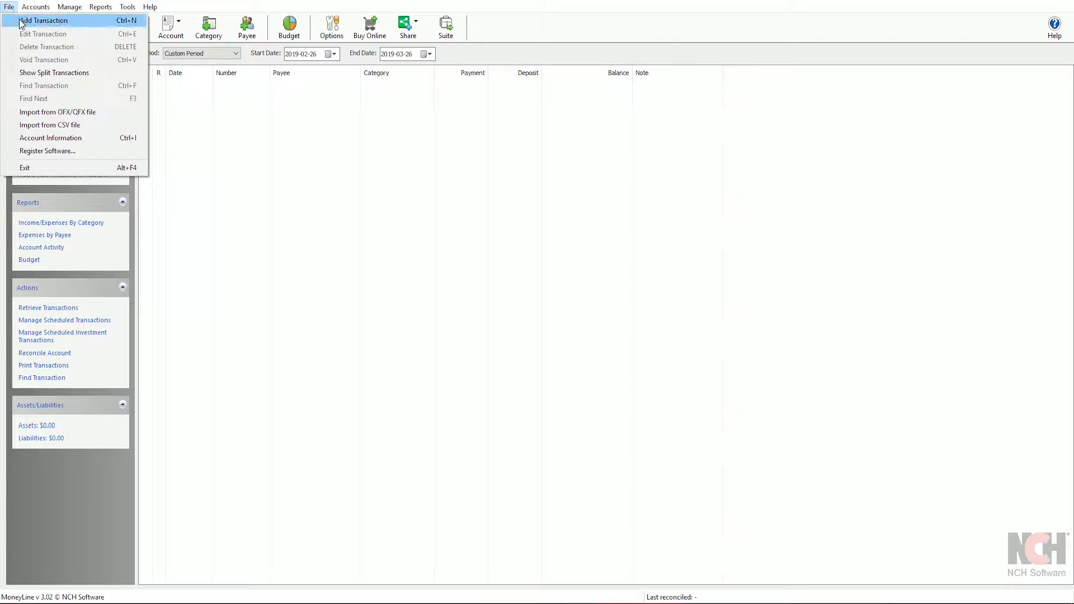
pyautogui.moveTo(57, 112)
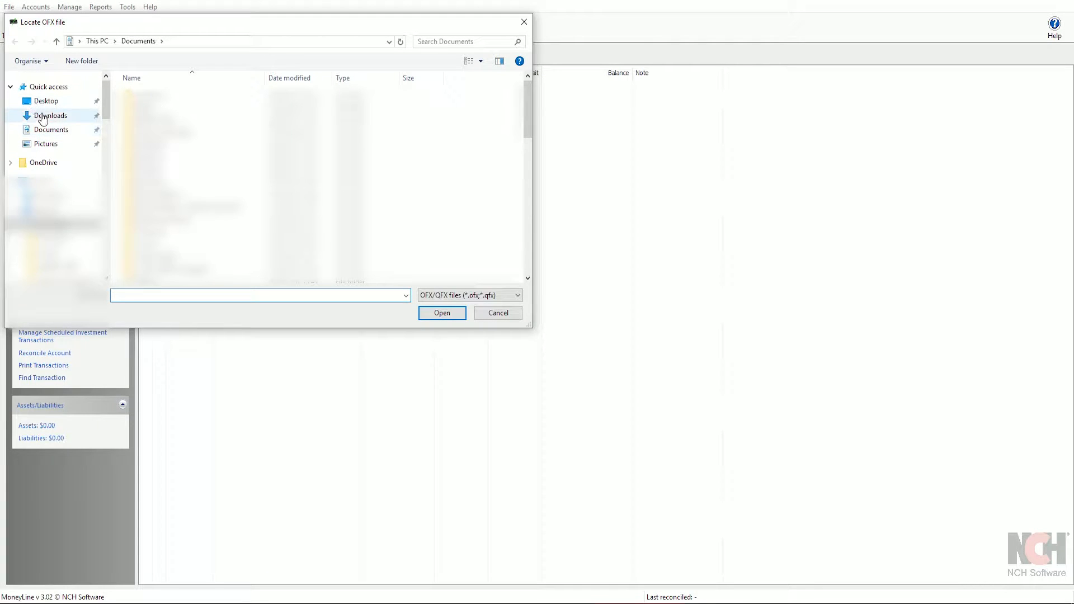
# Step: Open Chase2368_Activity_20180619.QFX from the Downloads folder for import
pyautogui.click(50, 116)
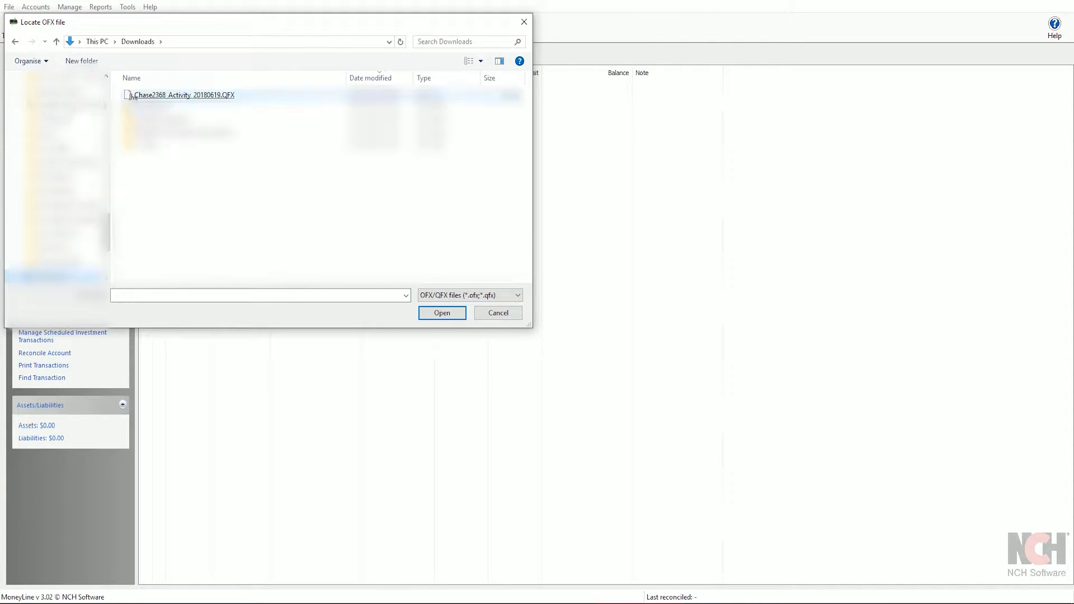
pyautogui.click(442, 312)
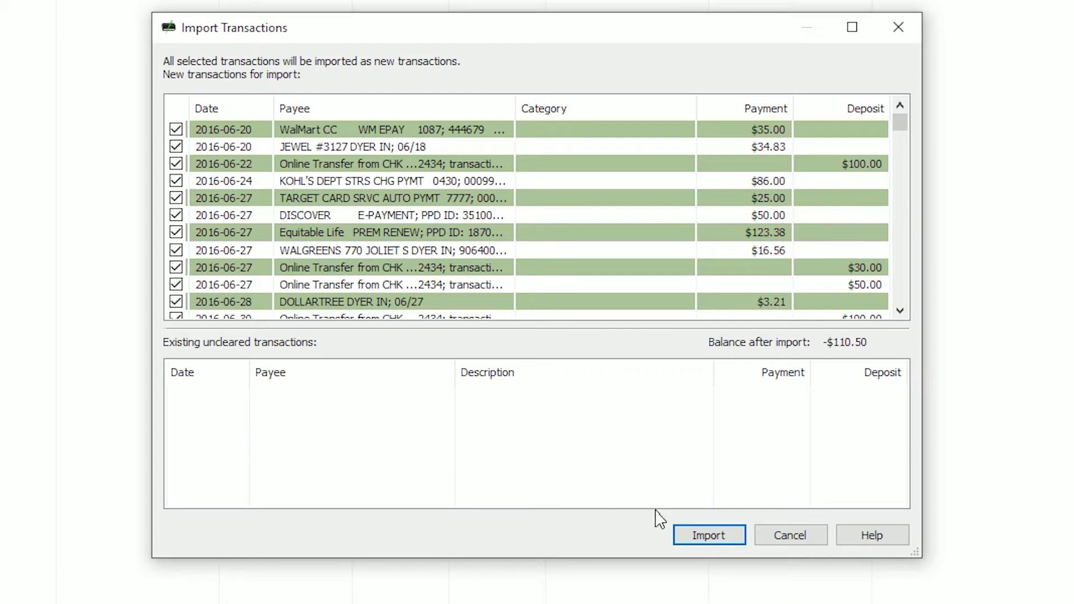
# Step: Import the ticked Chase transactions, bringing the Checking Account balance to -$110.50
pyautogui.click(709, 535)
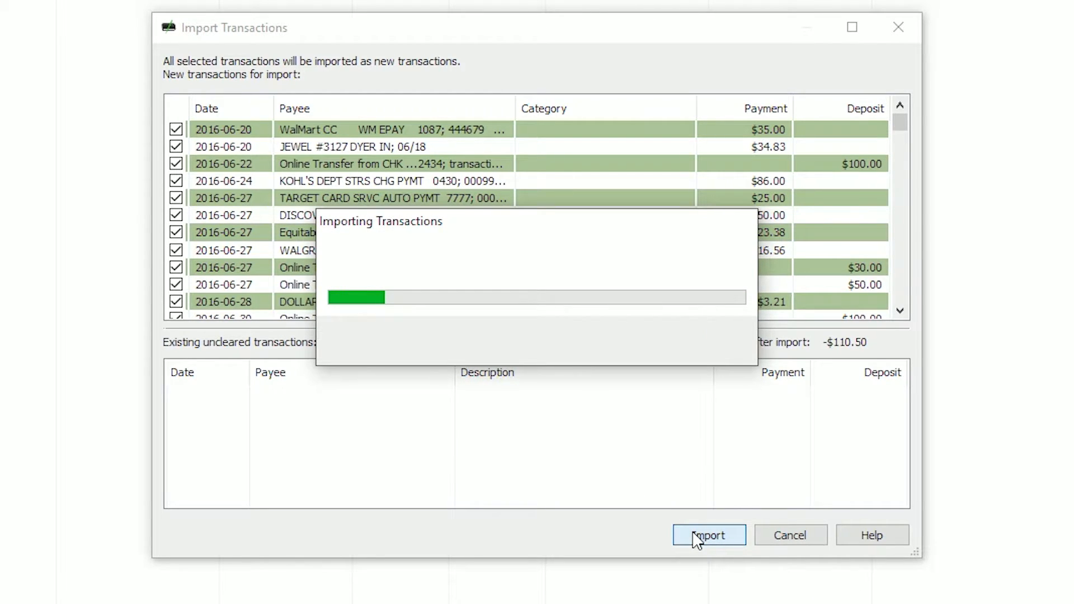
pyautogui.click(709, 535)
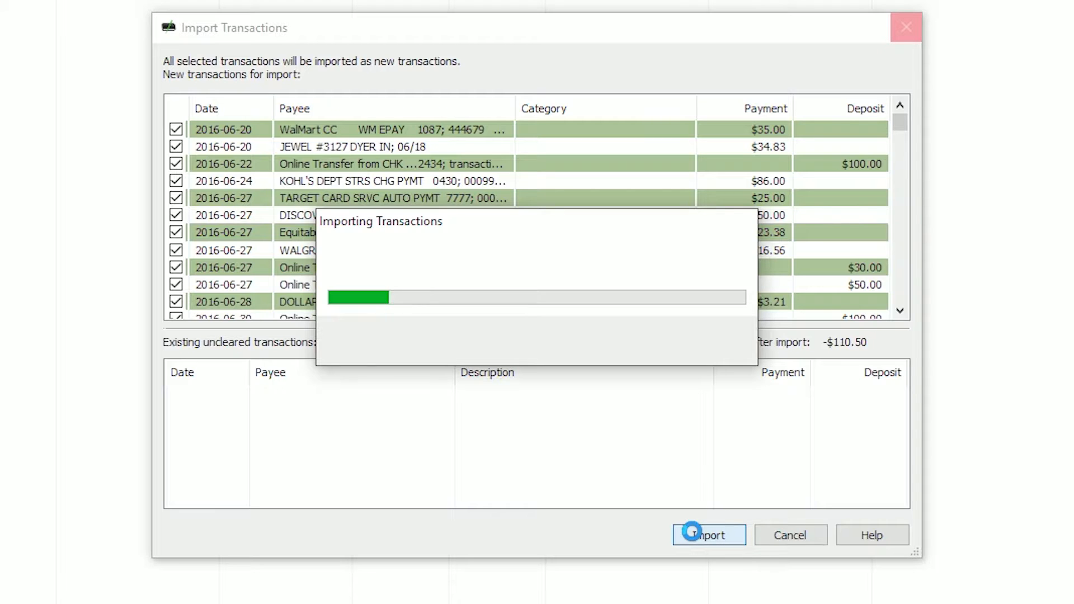
pyautogui.click(709, 535)
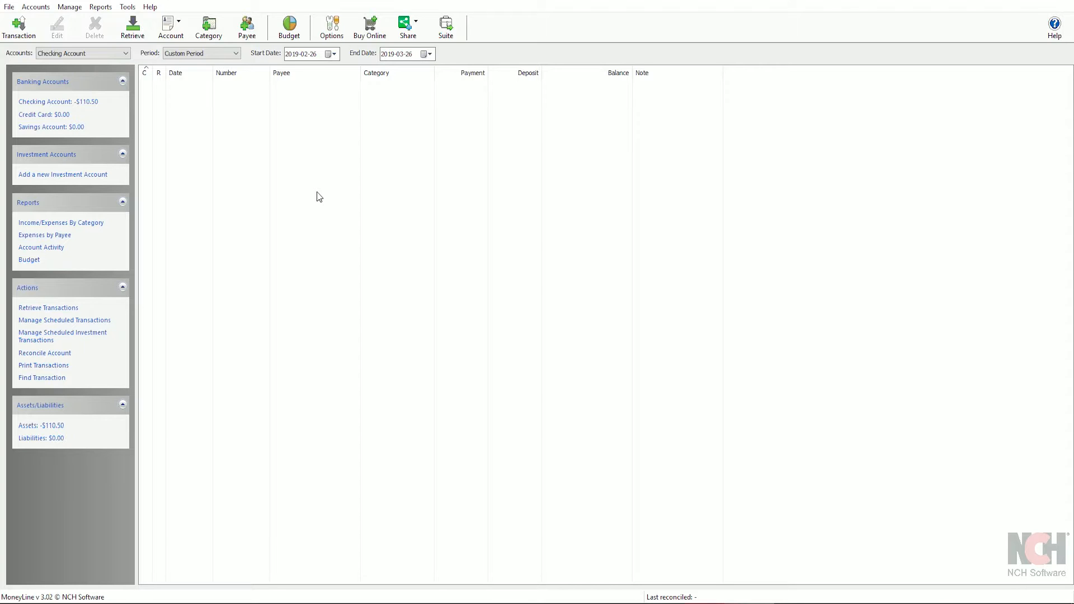
pyautogui.moveTo(259, 91)
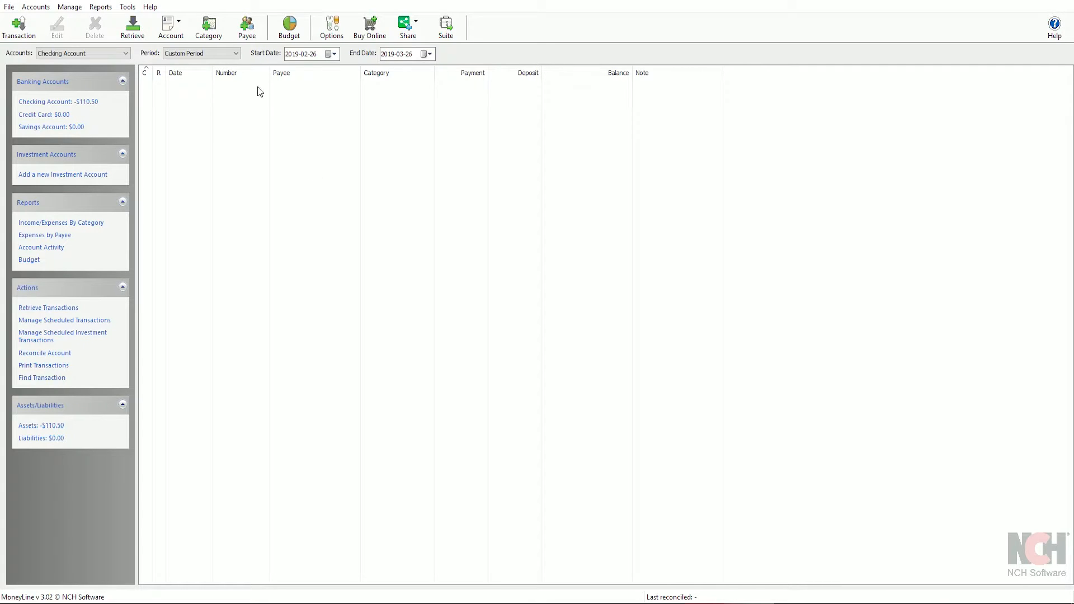
pyautogui.click(9, 7)
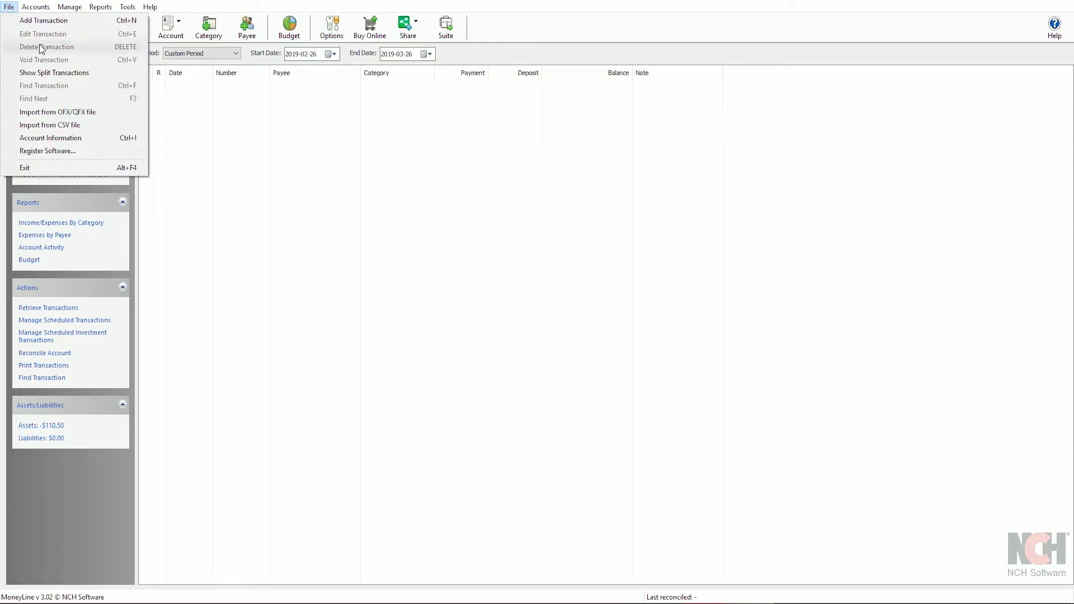
# Step: Reopen Chase2368_Activity_20180619.QFX from Downloads via Import from OFX/QFX file
pyautogui.click(58, 112)
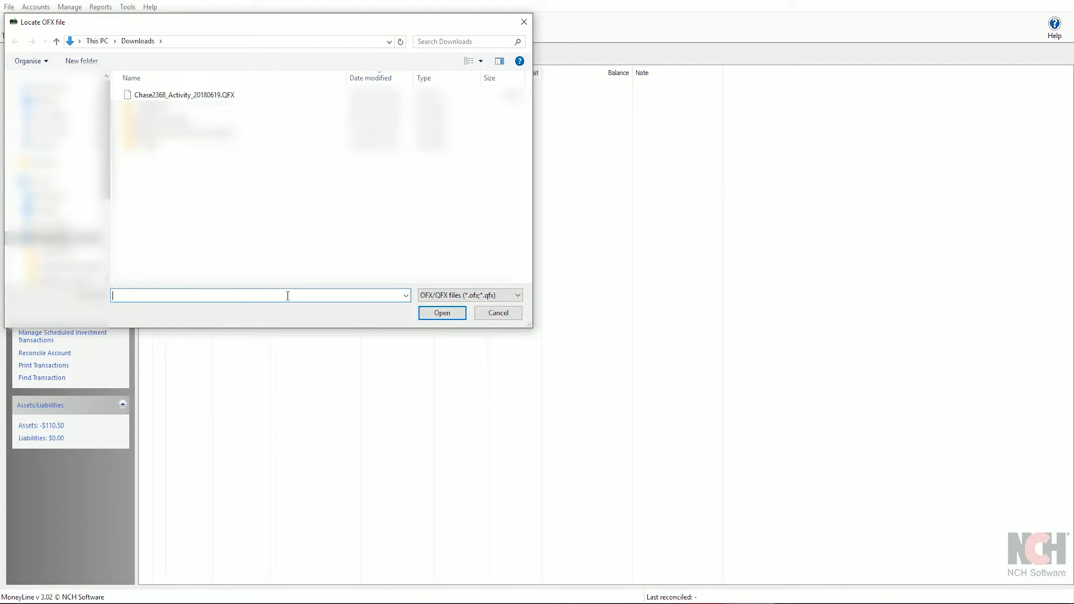
pyautogui.click(183, 95)
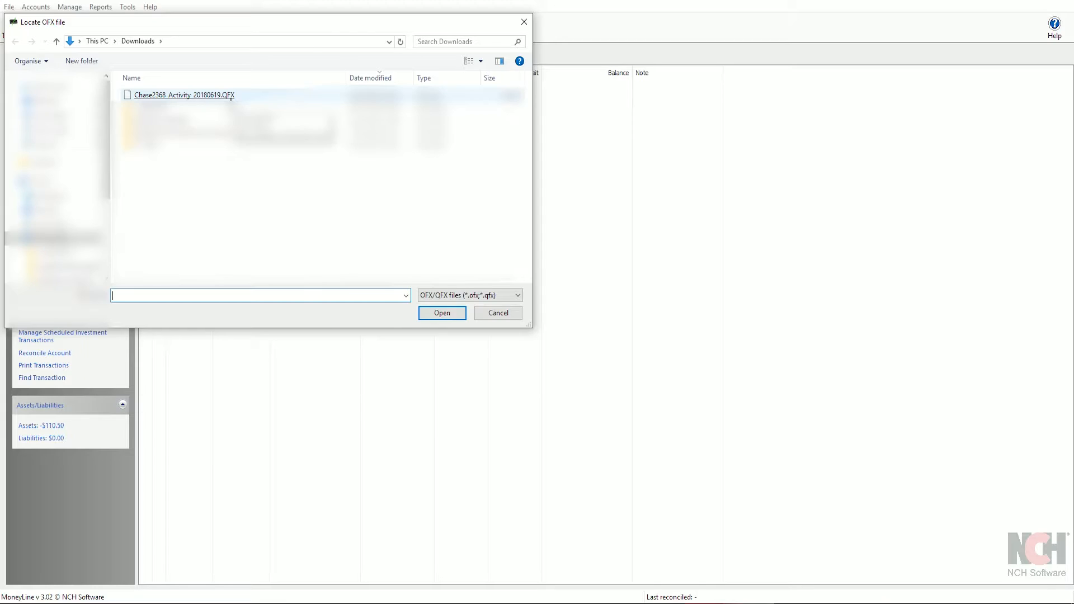
pyautogui.doubleClick(183, 94)
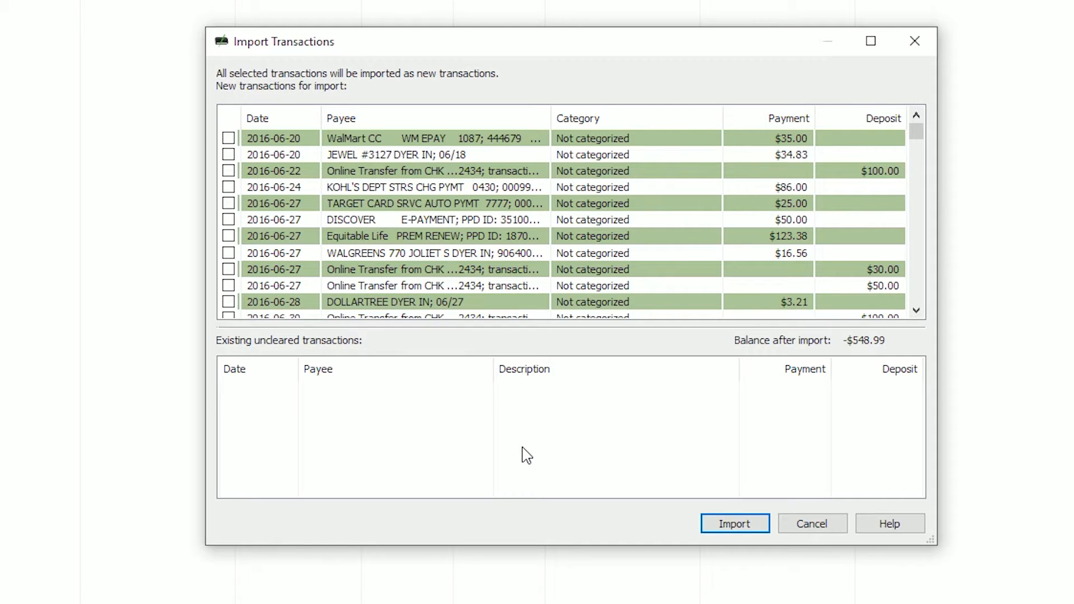
# Step: Tick the first ten transactions (2016-06-20 to 2016-06-27), leaving DOLLARTREE unticked
pyautogui.click(436, 270)
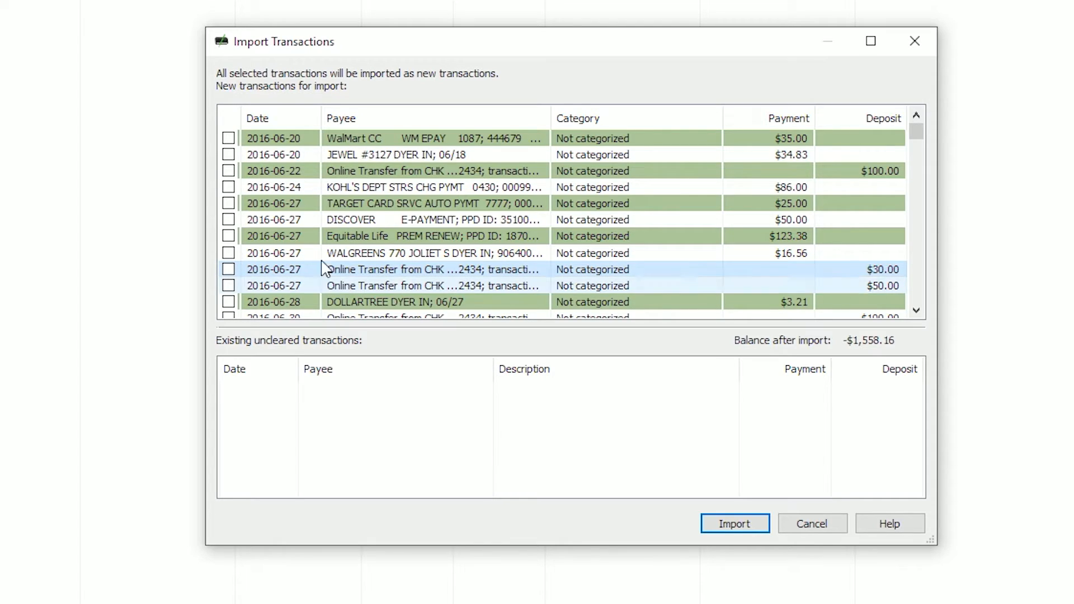
pyautogui.click(229, 171)
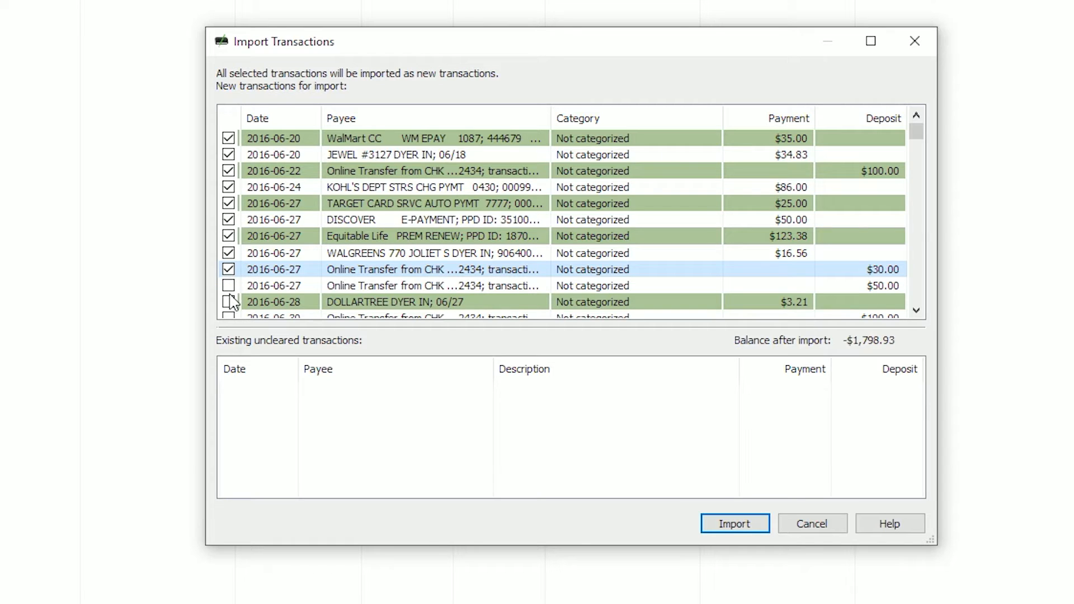
pyautogui.click(229, 286)
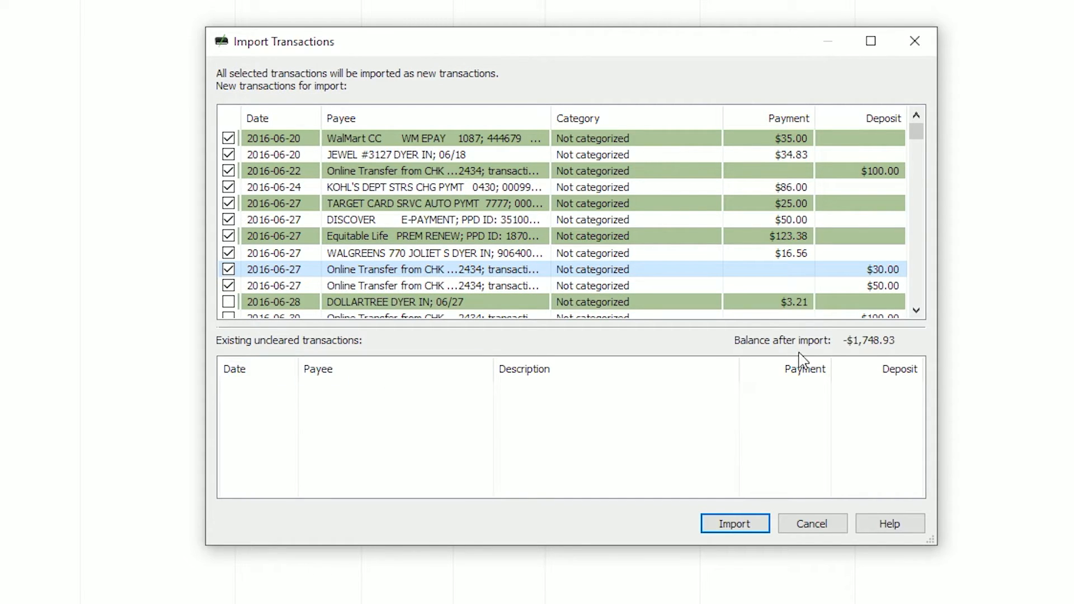
pyautogui.moveTo(828, 356)
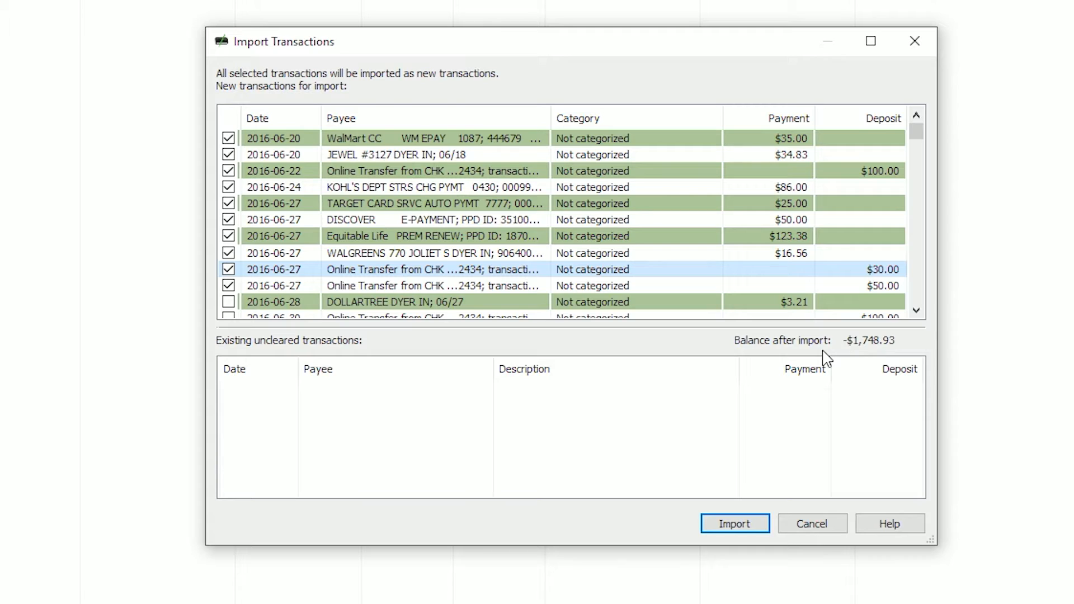